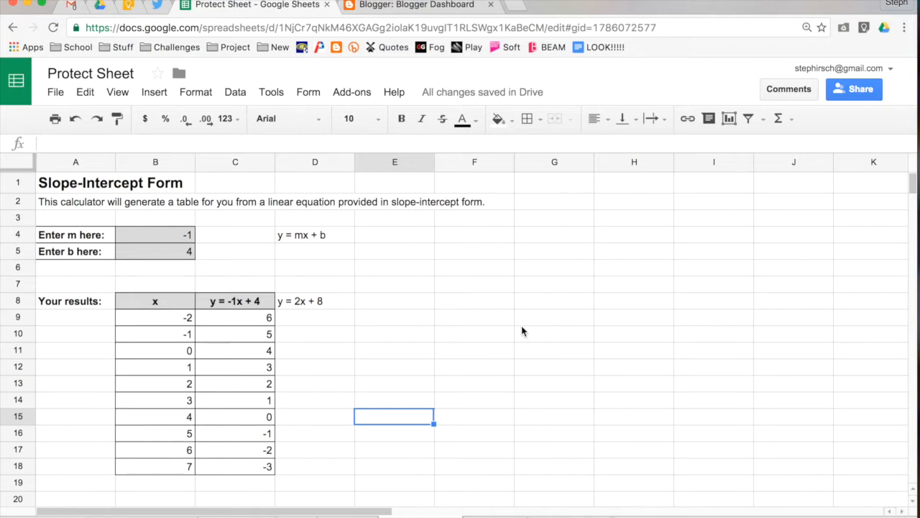
pyautogui.moveTo(388, 352)
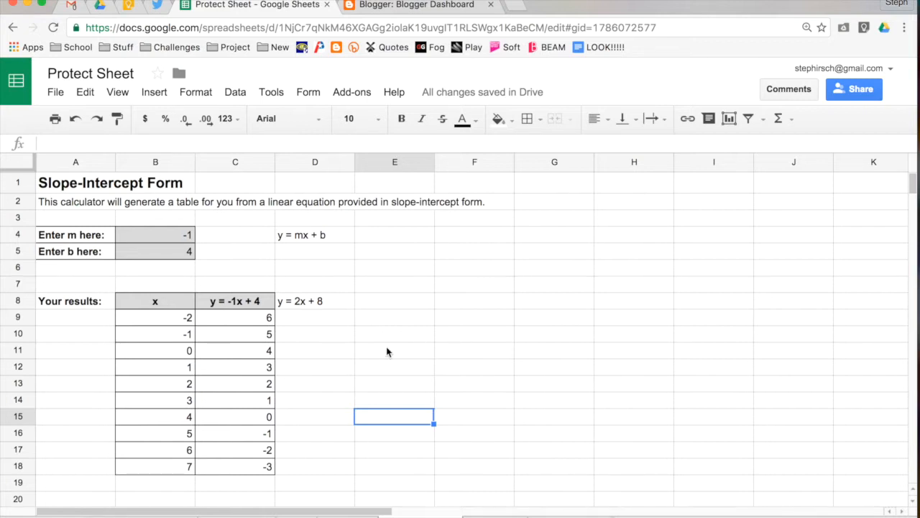
pyautogui.moveTo(332, 382)
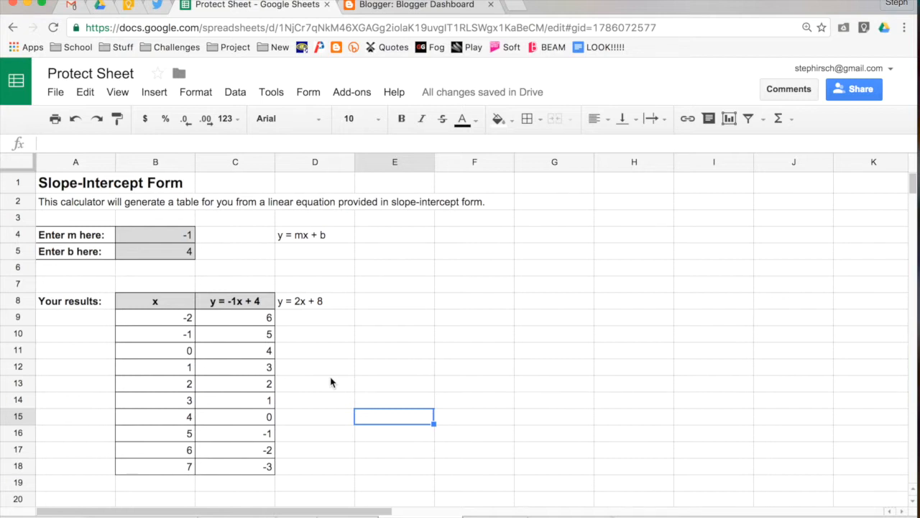
pyautogui.moveTo(177, 307)
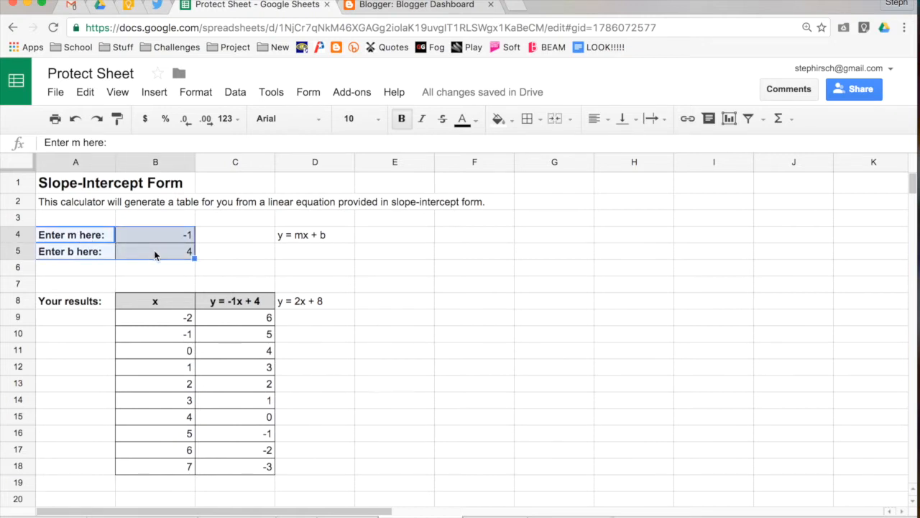
# Review the results table's headers and values, then select B8:C18 to start protecting it
pyautogui.click(155, 301)
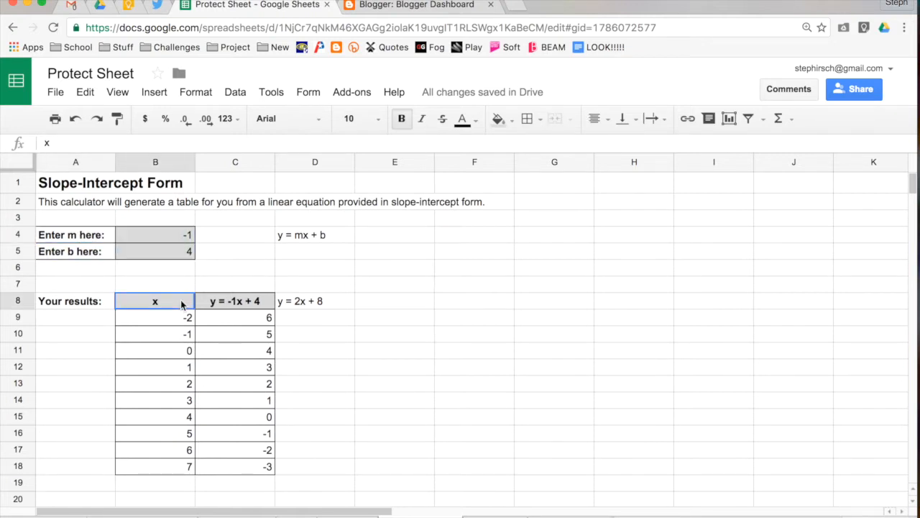
pyautogui.click(235, 300)
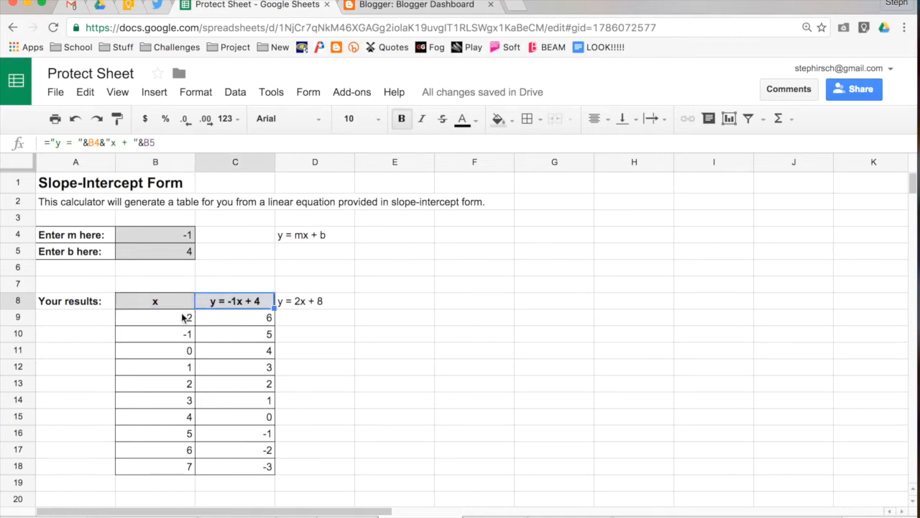
pyautogui.click(235, 383)
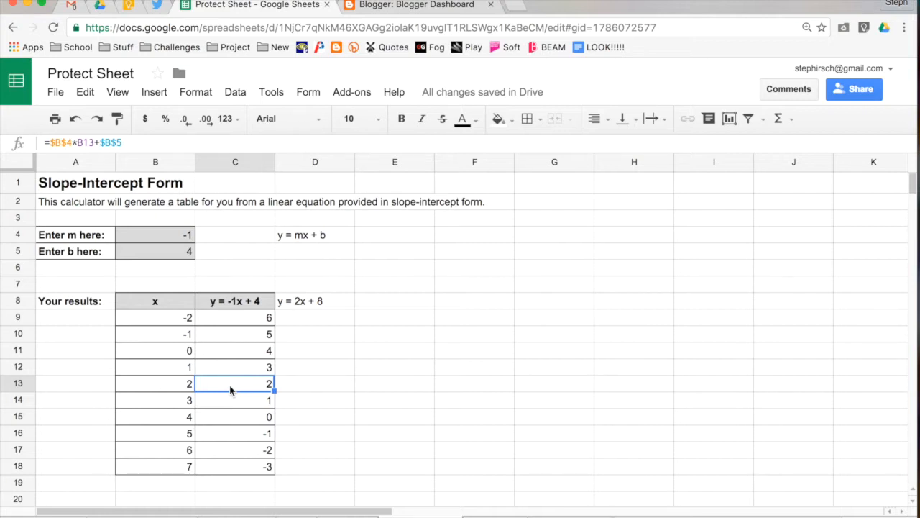
pyautogui.moveTo(184, 336)
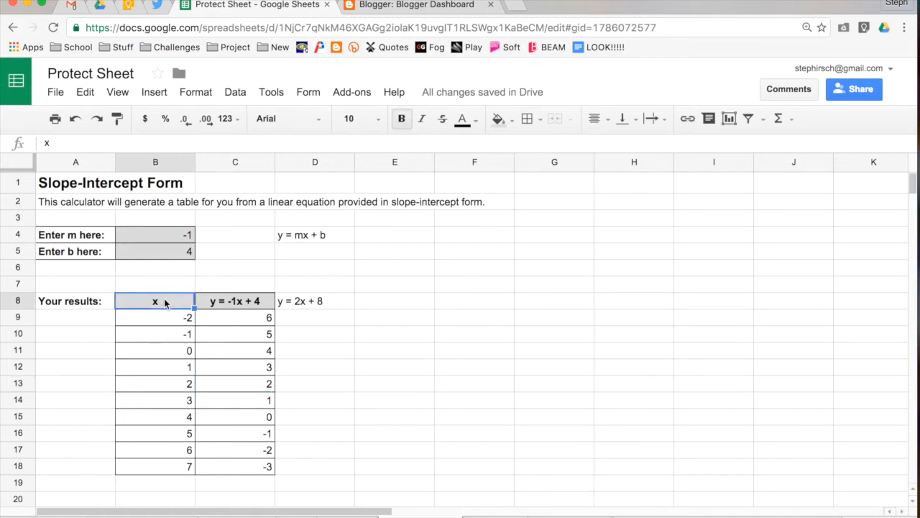
pyautogui.moveTo(155, 300); pyautogui.dragTo(230, 466)
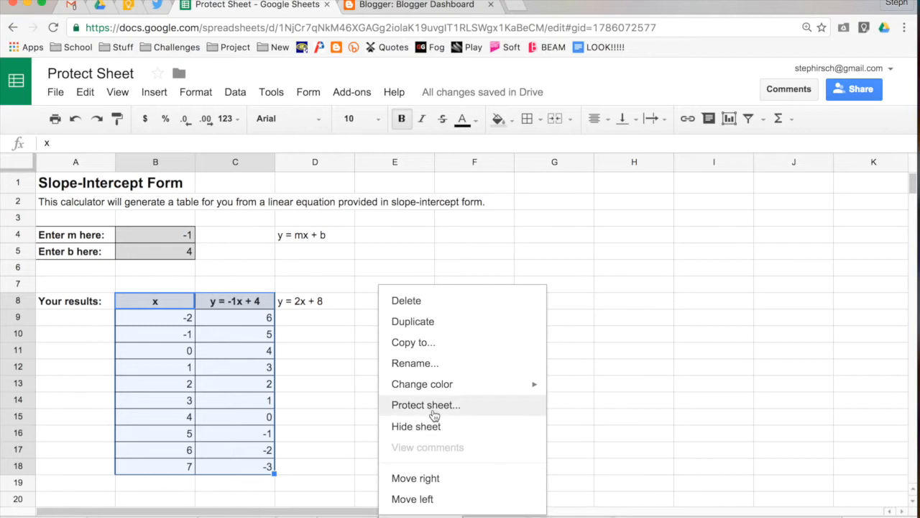
pyautogui.click(425, 404)
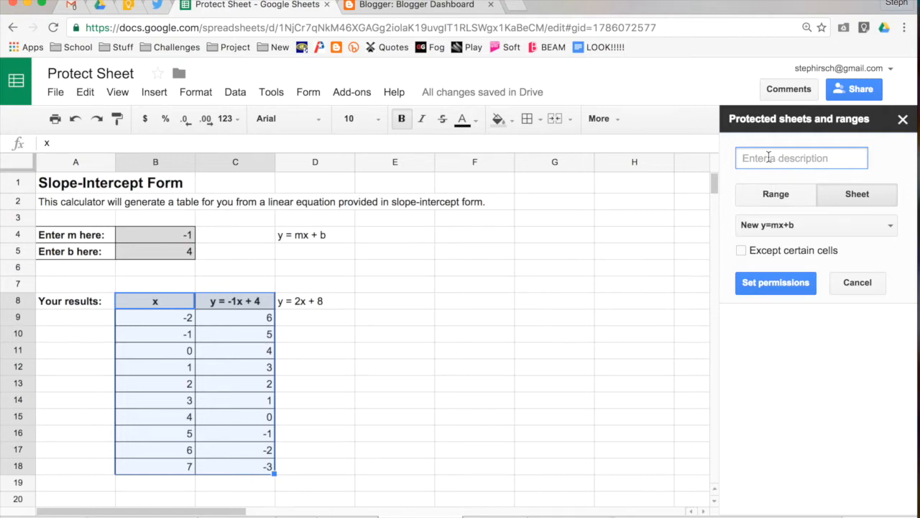
# Describe the protection as 'Table', set its range to B8:C18, and open permissions
pyautogui.write('Table')
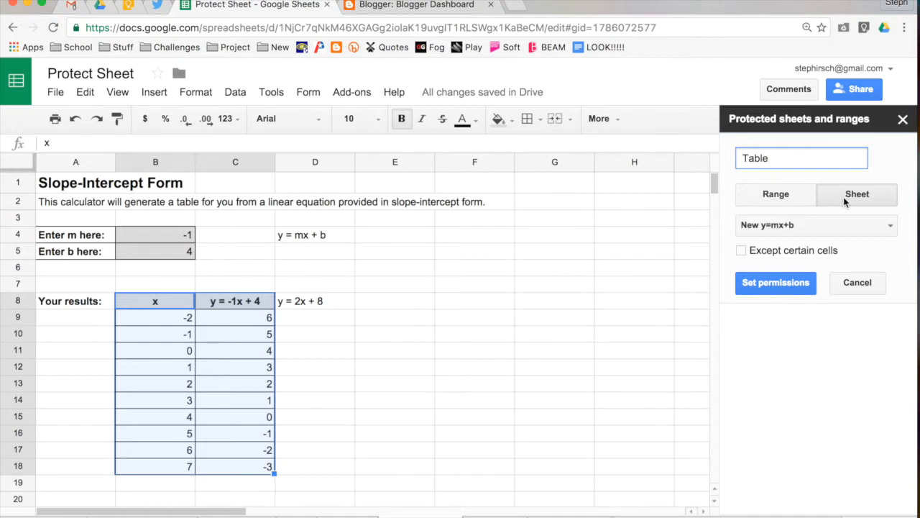
pyautogui.click(774, 194)
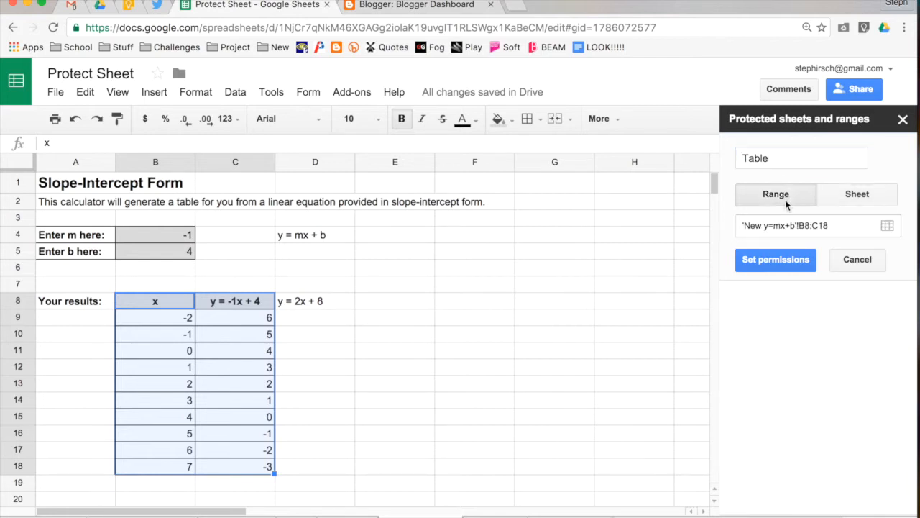
pyautogui.click(812, 225)
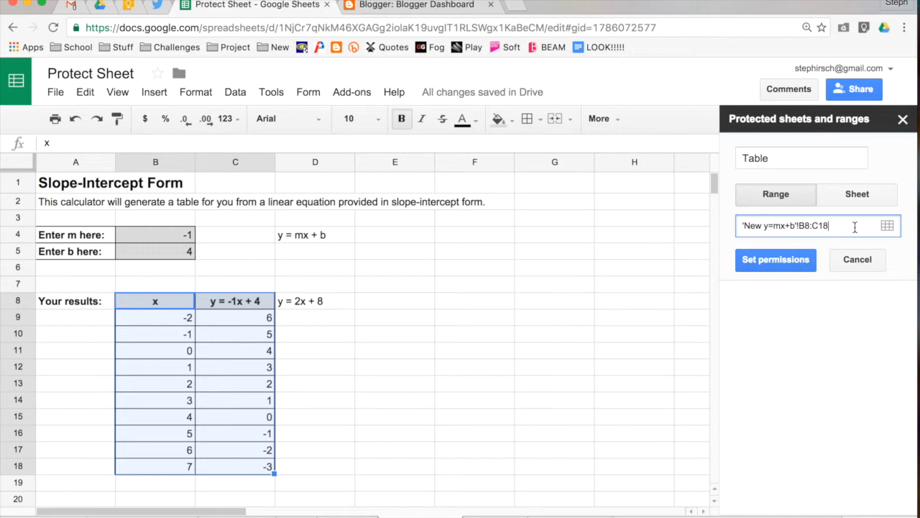
pyautogui.moveTo(887, 226)
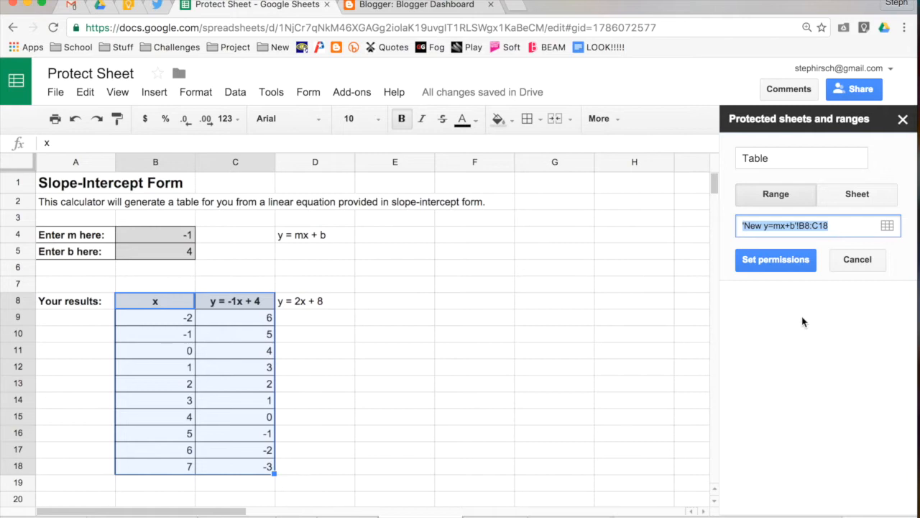
pyautogui.click(775, 259)
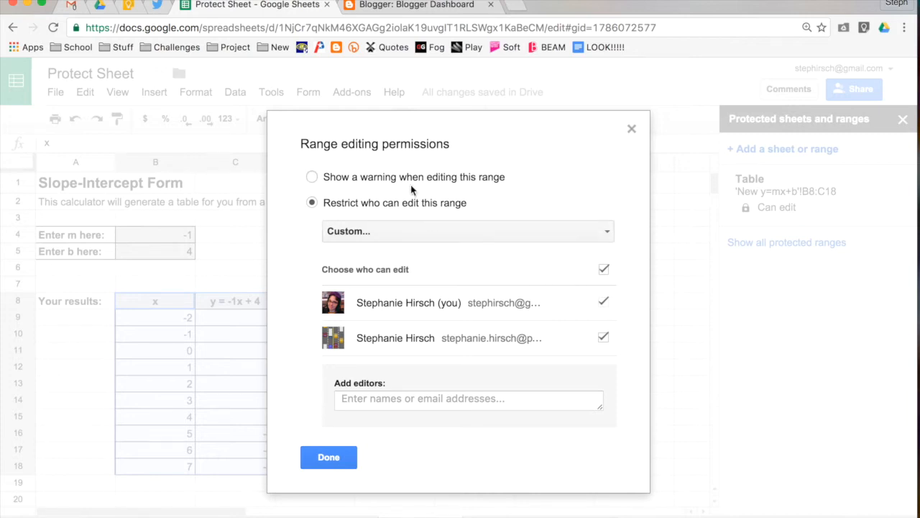
pyautogui.moveTo(412, 181)
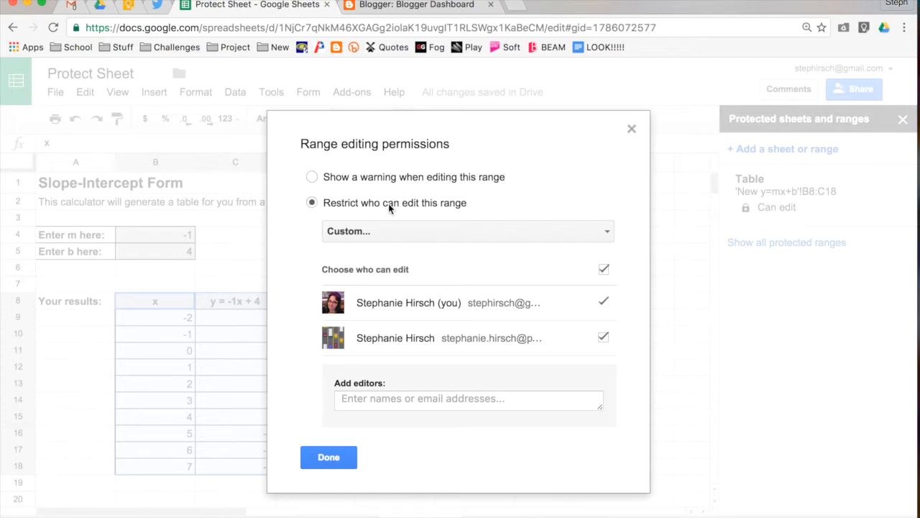
pyautogui.moveTo(435, 280)
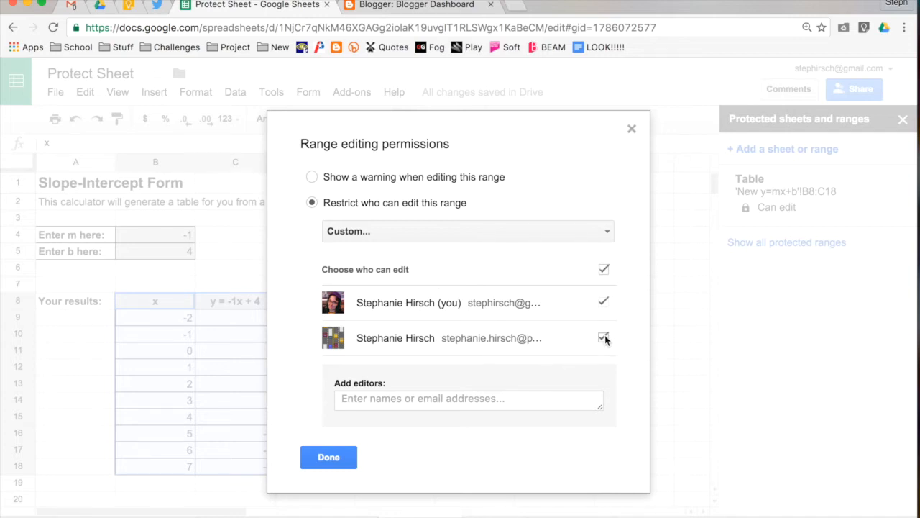
# Restrict editing of the B8:C18 range to a custom list of the owner's two accounts
pyautogui.click(604, 338)
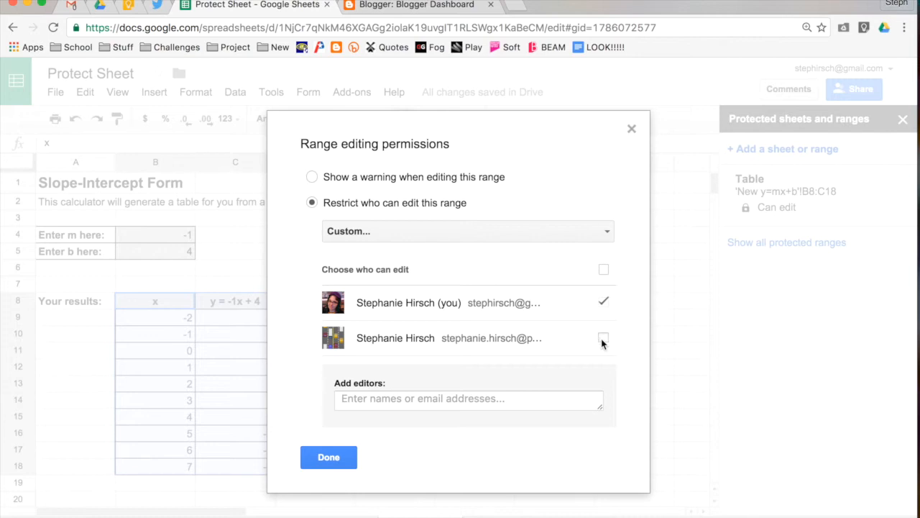
pyautogui.click(603, 338)
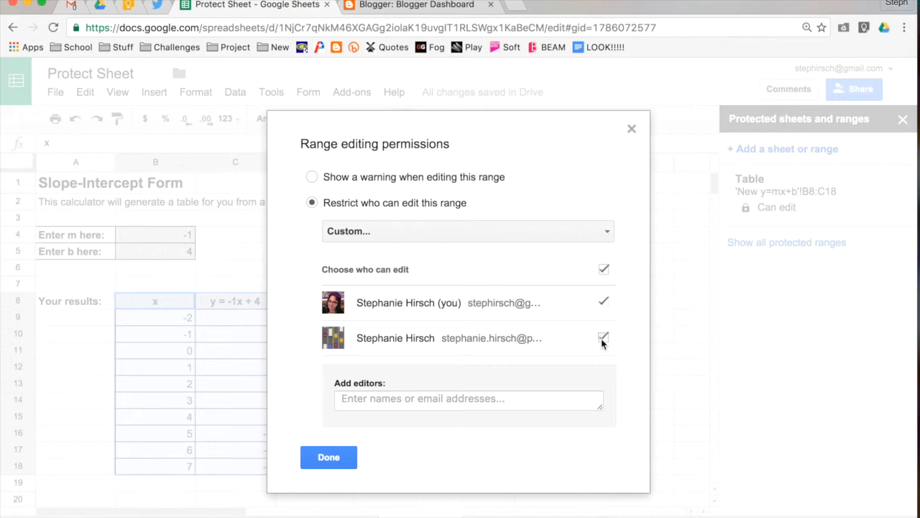
pyautogui.click(604, 337)
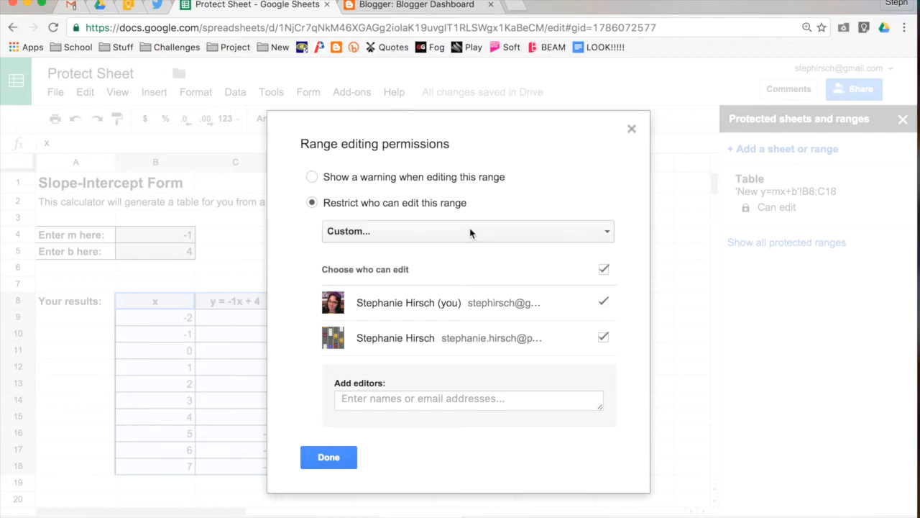
pyautogui.click(467, 231)
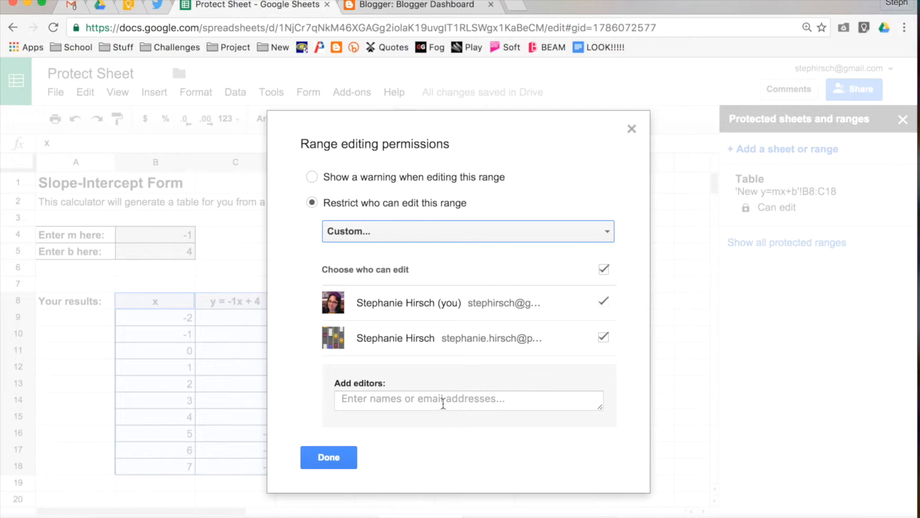
pyautogui.click(467, 398)
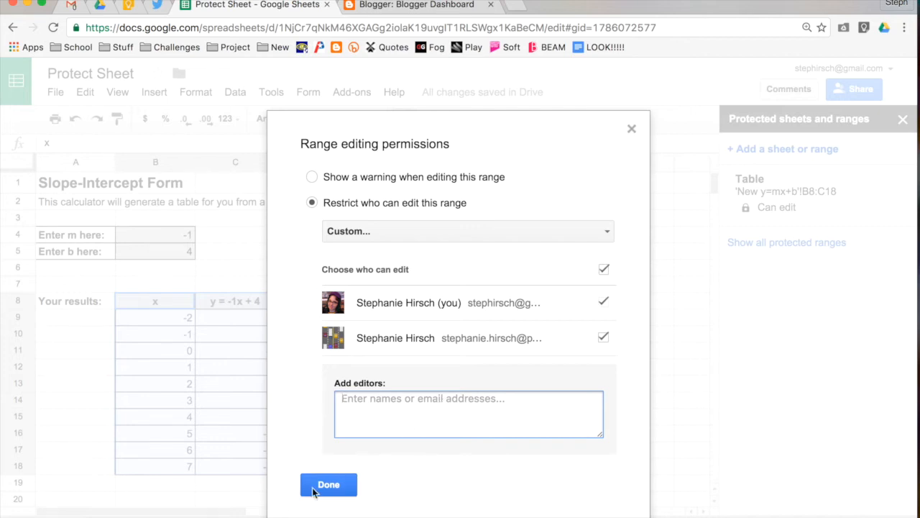
# Save the Table range permissions, close the protected ranges sidebar, and switch to Alt Rows
pyautogui.click(328, 484)
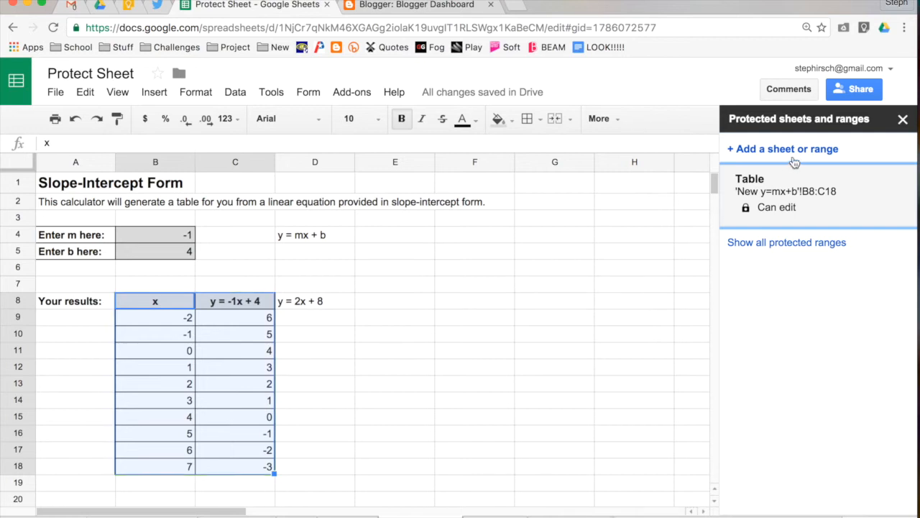
pyautogui.moveTo(455, 512)
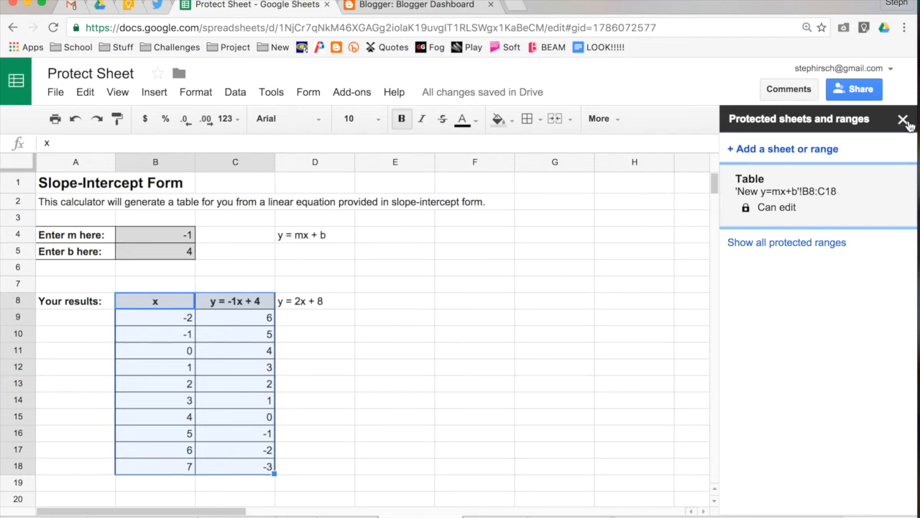
pyautogui.moveTo(905, 119)
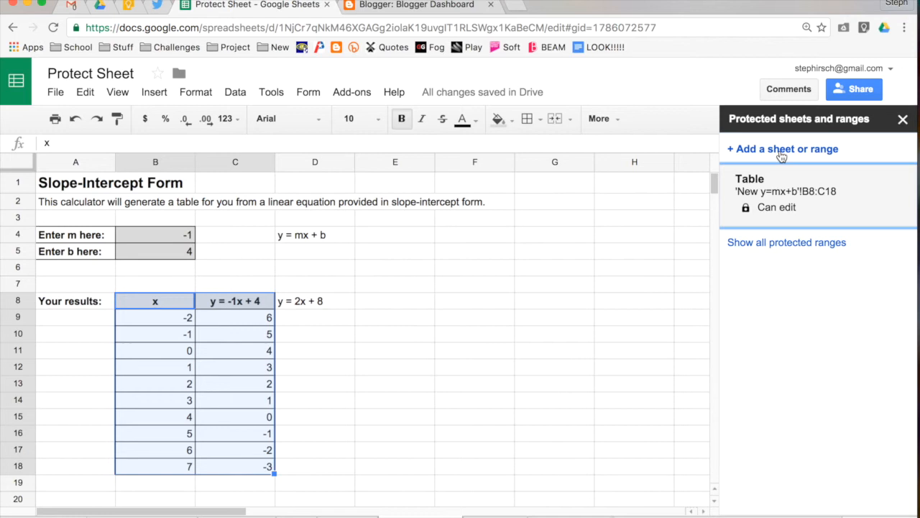
pyautogui.click(782, 148)
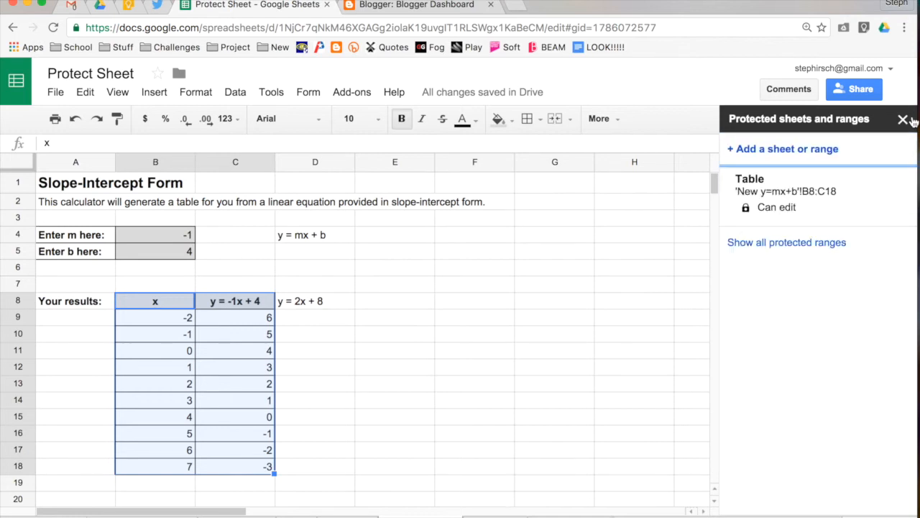
pyautogui.click(903, 119)
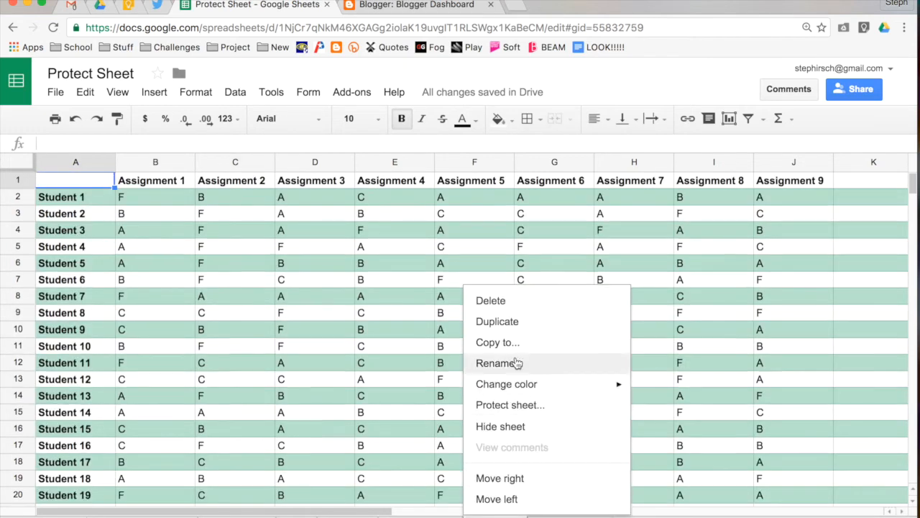
# Start a sheet protection with Alt Rows chosen as the sheet to protect
pyautogui.click(510, 404)
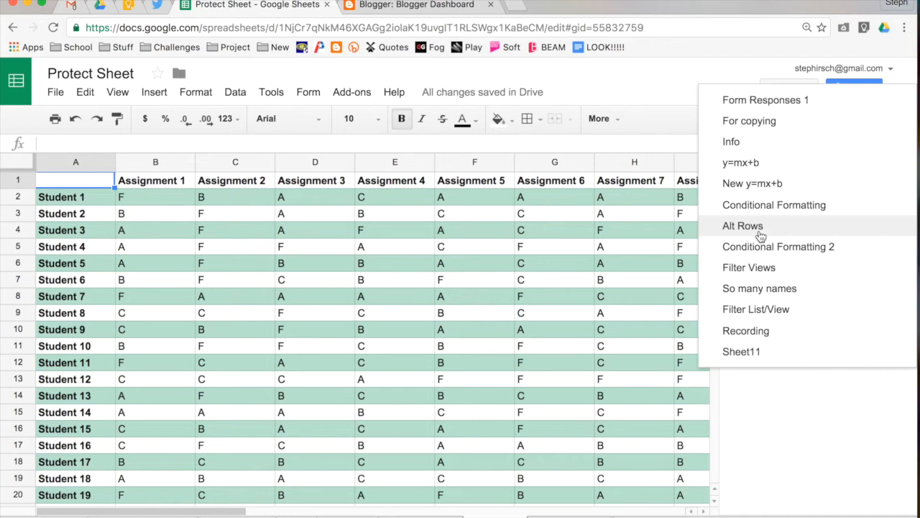
pyautogui.moveTo(785, 120)
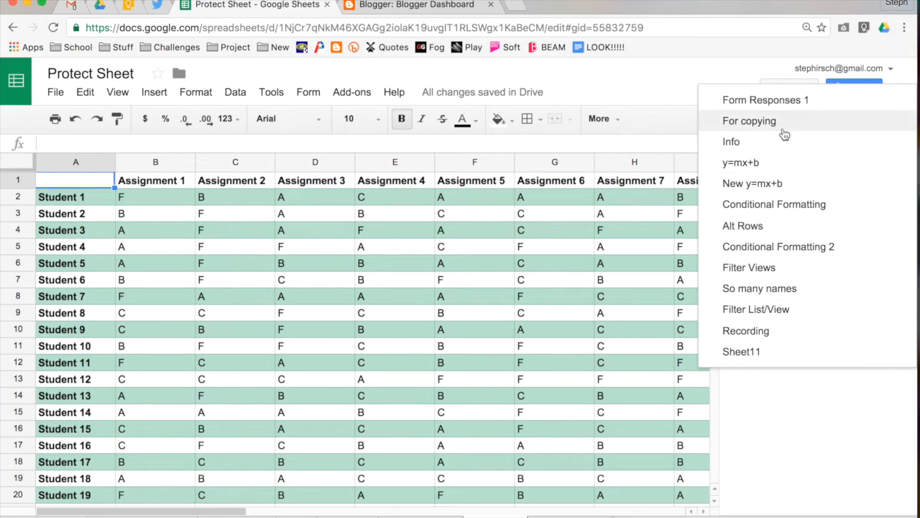
pyautogui.moveTo(803, 142)
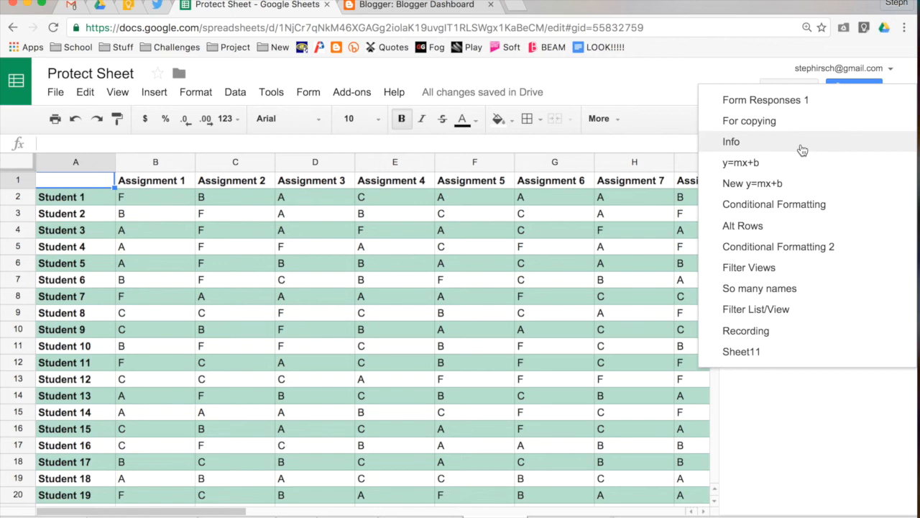
pyautogui.click(742, 225)
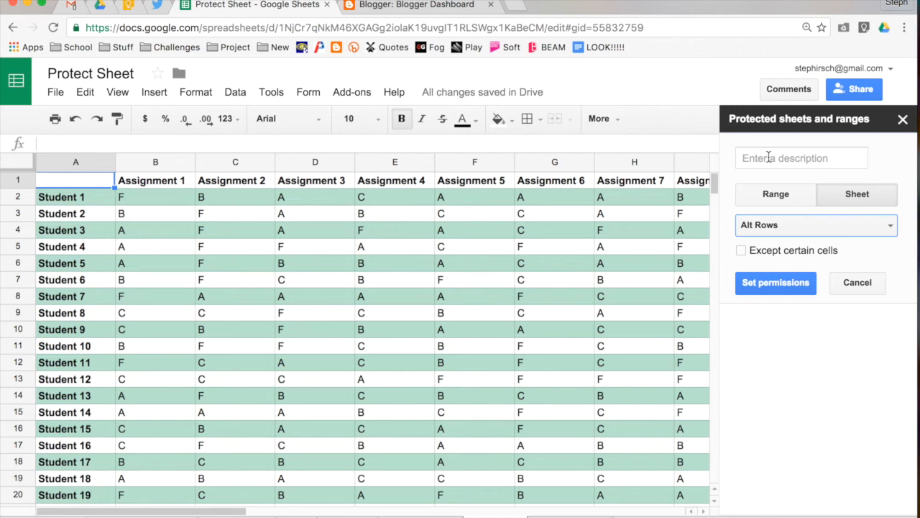
# Describe the Alt Rows protection as 'Whole Sheet' with no excepted cells and open permissions
pyautogui.write('Whole Sheet')
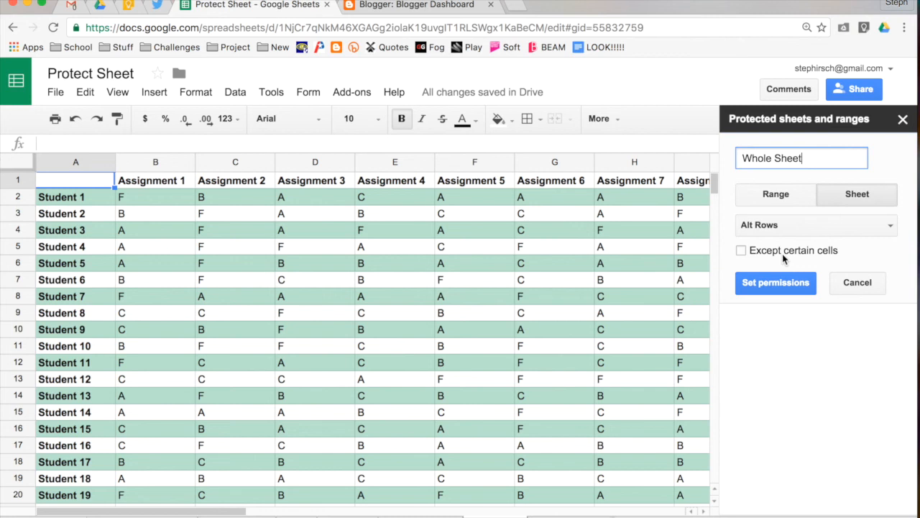
pyautogui.click(741, 249)
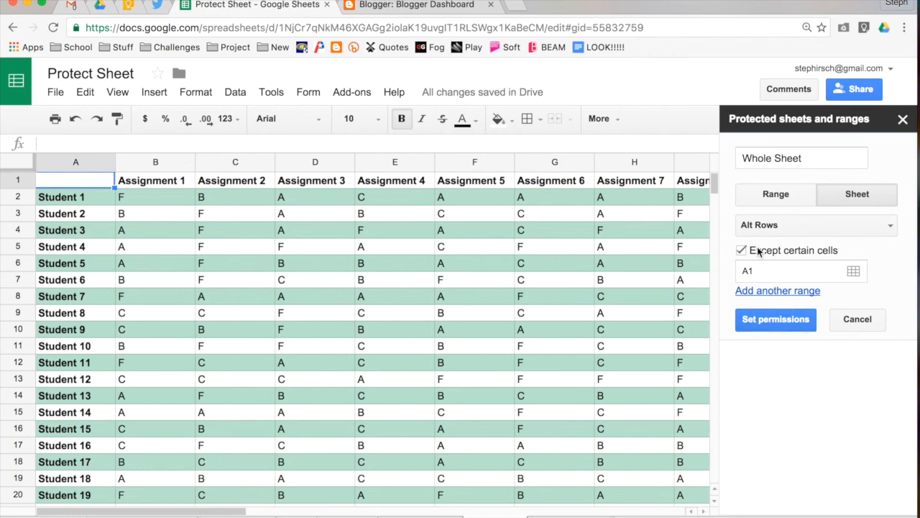
pyautogui.click(741, 250)
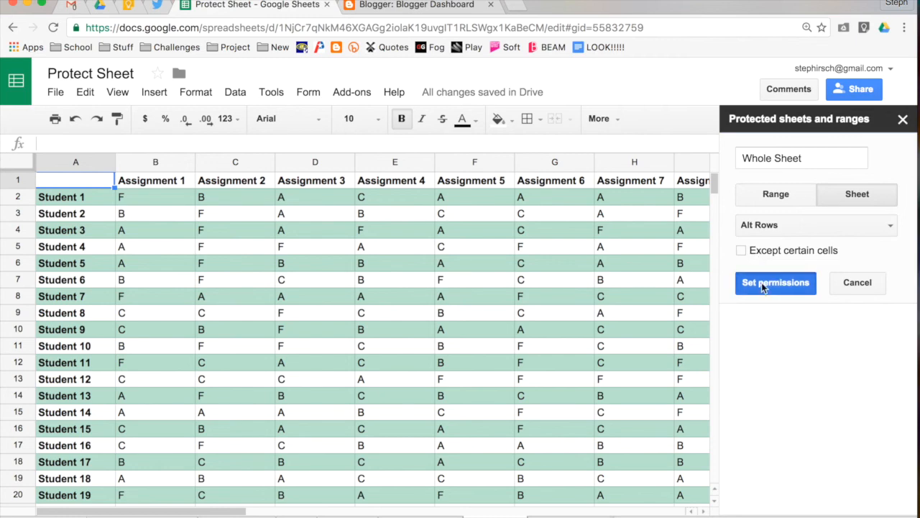
pyautogui.click(775, 282)
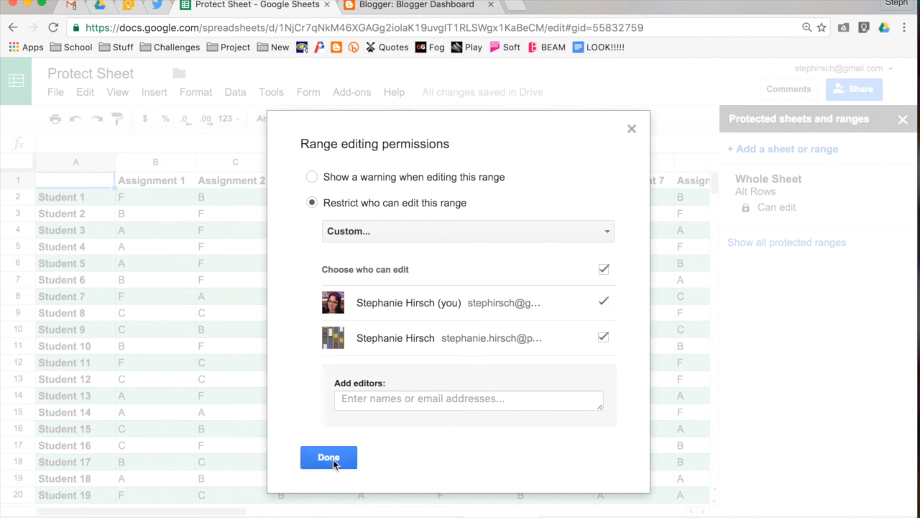
# Confirm restricted custom-editor permissions for Alt Rows and close the protected ranges sidebar
pyautogui.click(327, 457)
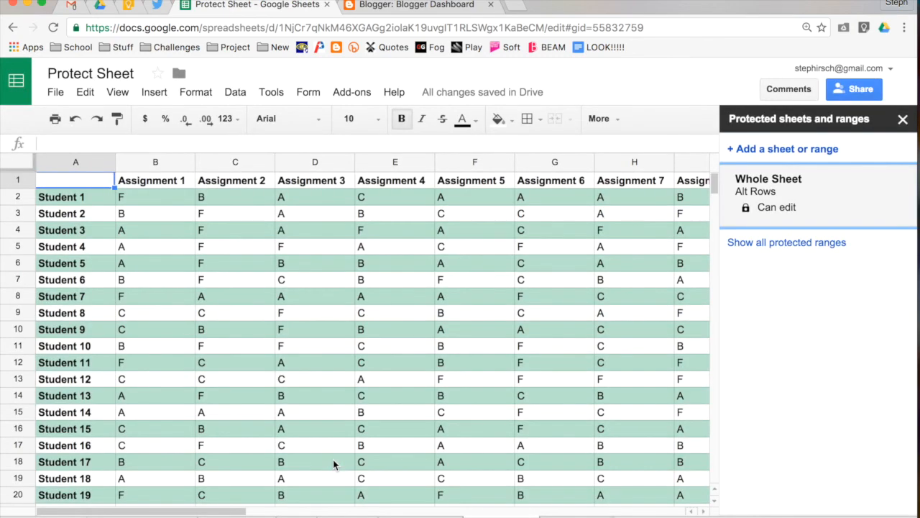
pyautogui.moveTo(904, 119)
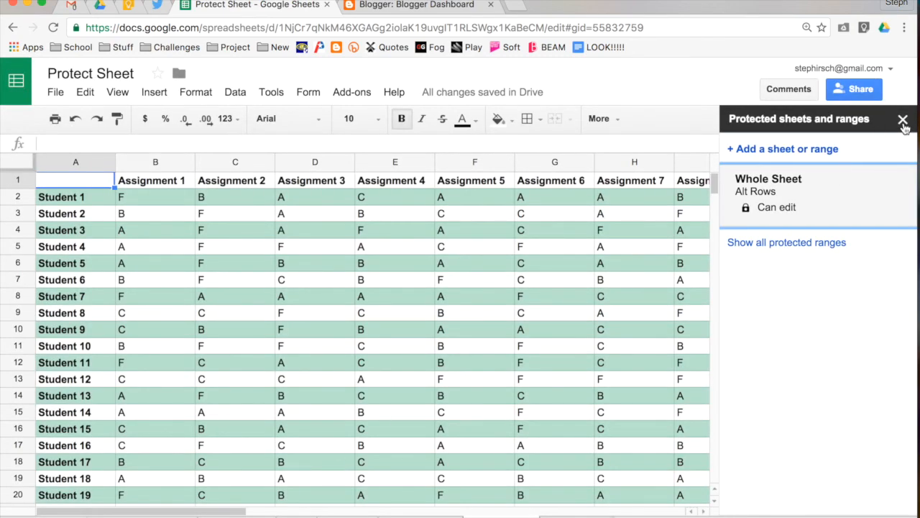
pyautogui.click(902, 118)
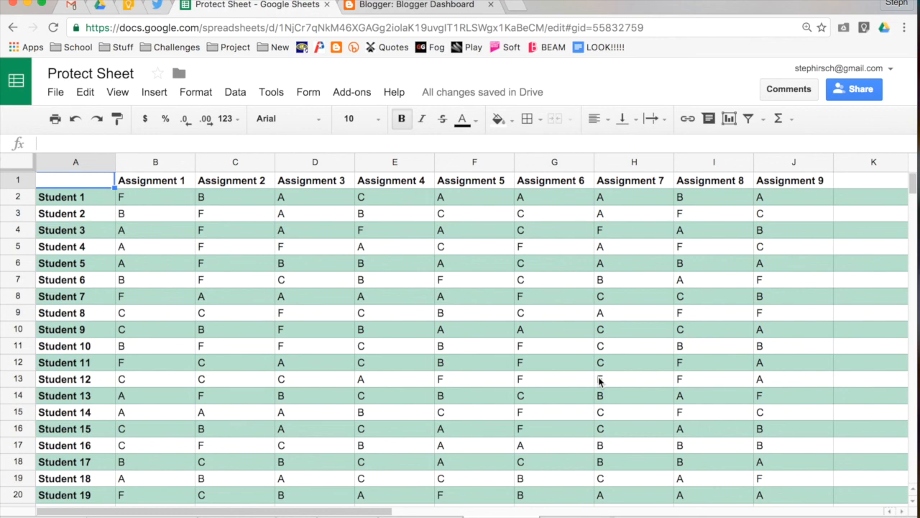